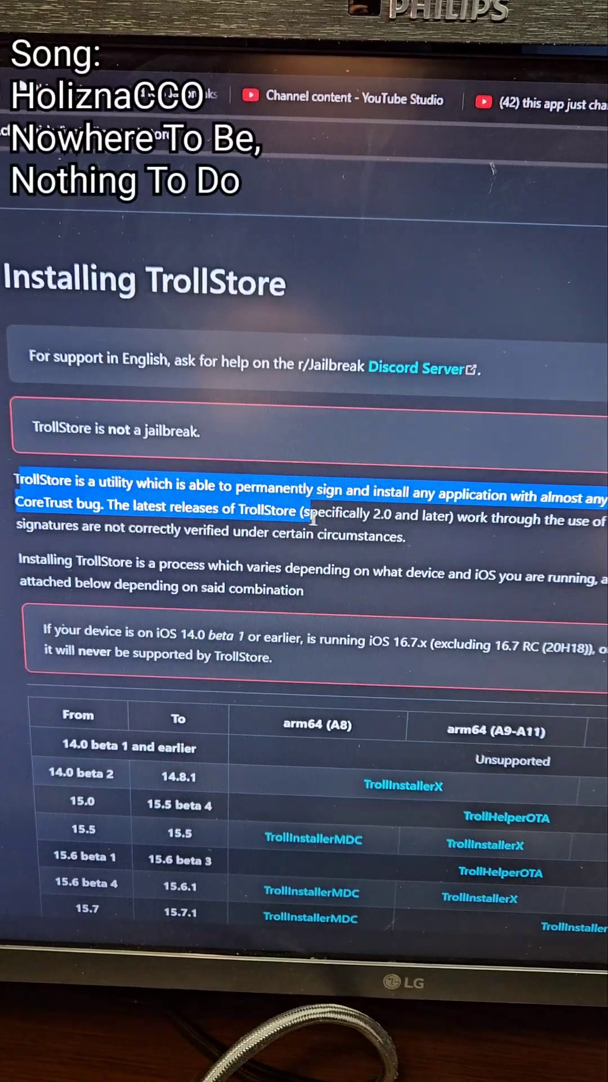
Scroll through the Installing TrollStore (TrollRestore) page down to its requirements and Running TrollRestore section.
{"action": "scroll", "scroll_direction": "down", "scroll_amount": 3}
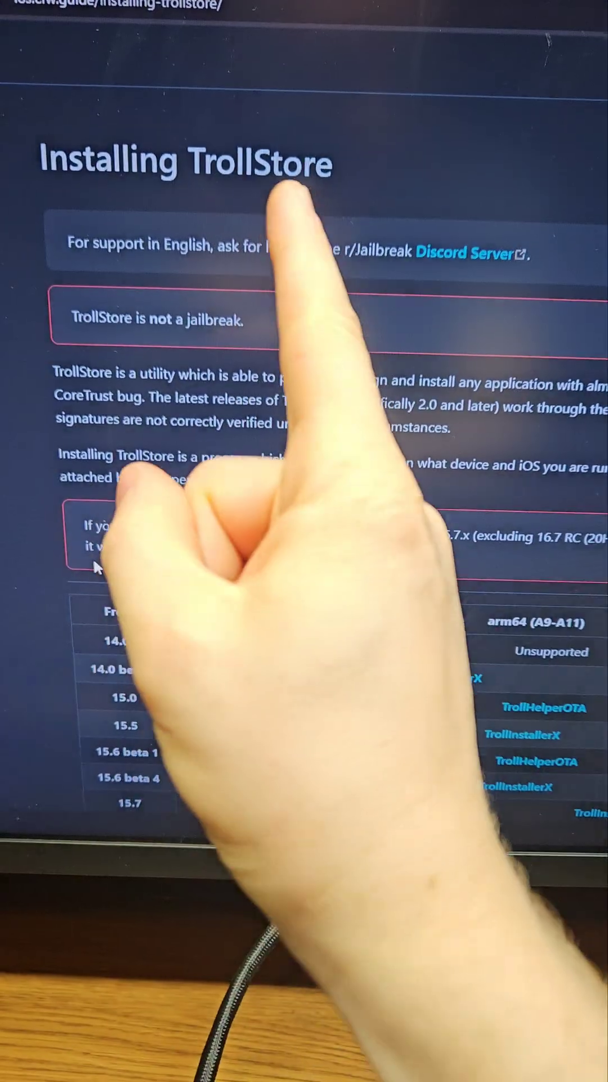
{"action": "scroll", "scroll_direction": "down", "scroll_amount": 3}
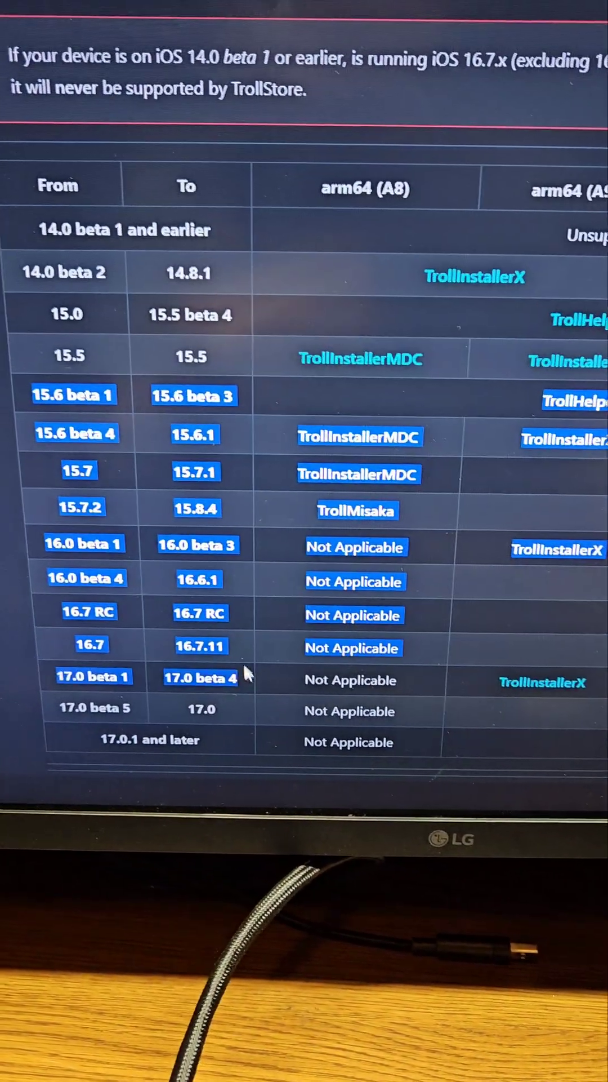
{"action": "scroll", "scroll_direction": "down", "scroll_amount": 3}
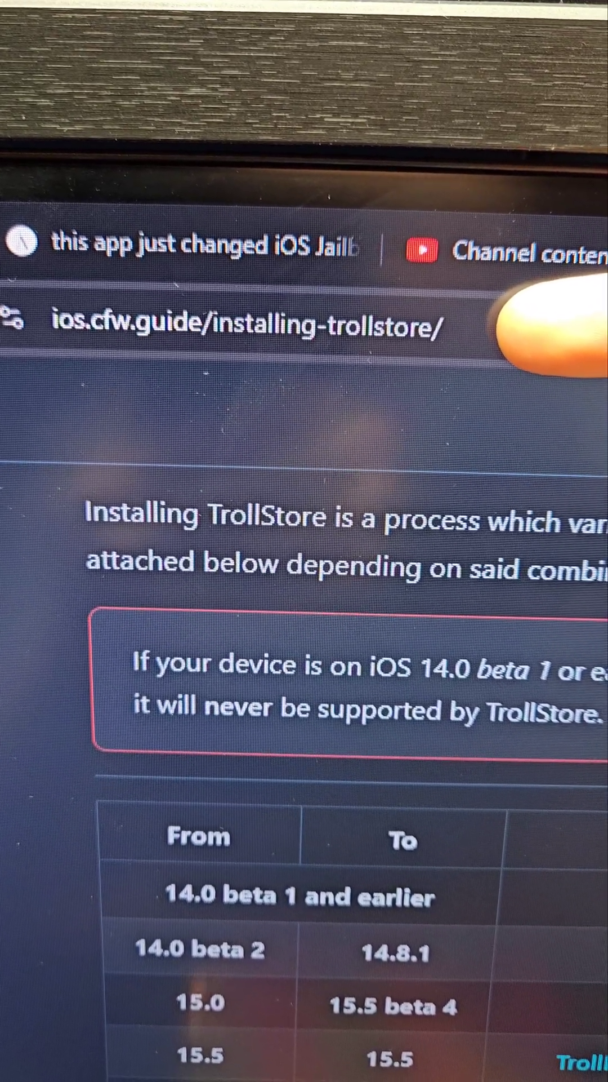
{"action": "scroll", "scroll_direction": "down", "scroll_amount": 3}
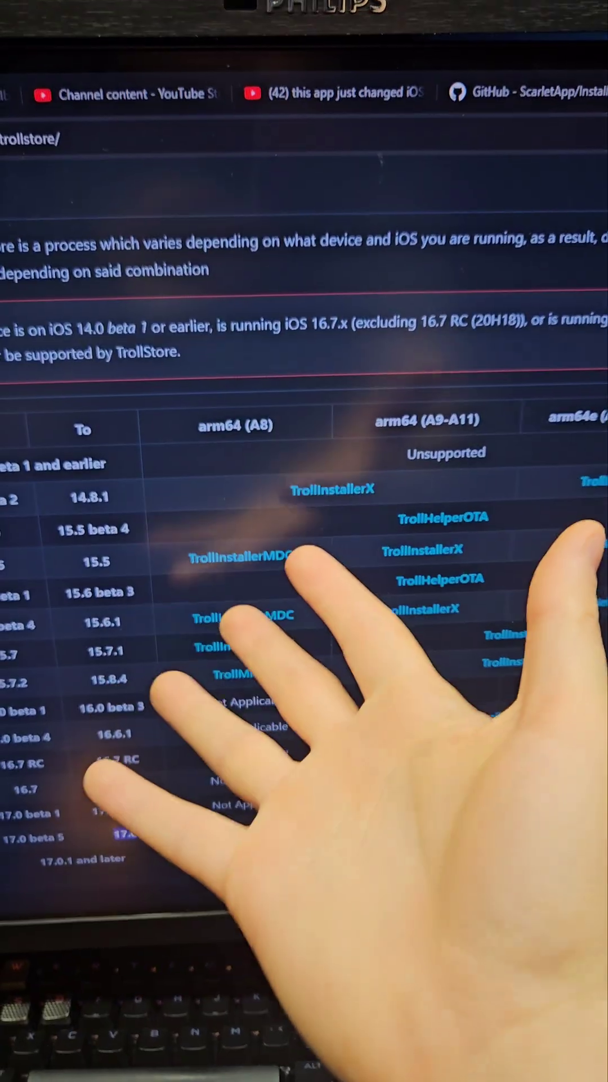
{"action": "scroll", "scroll_direction": "down", "scroll_amount": 3}
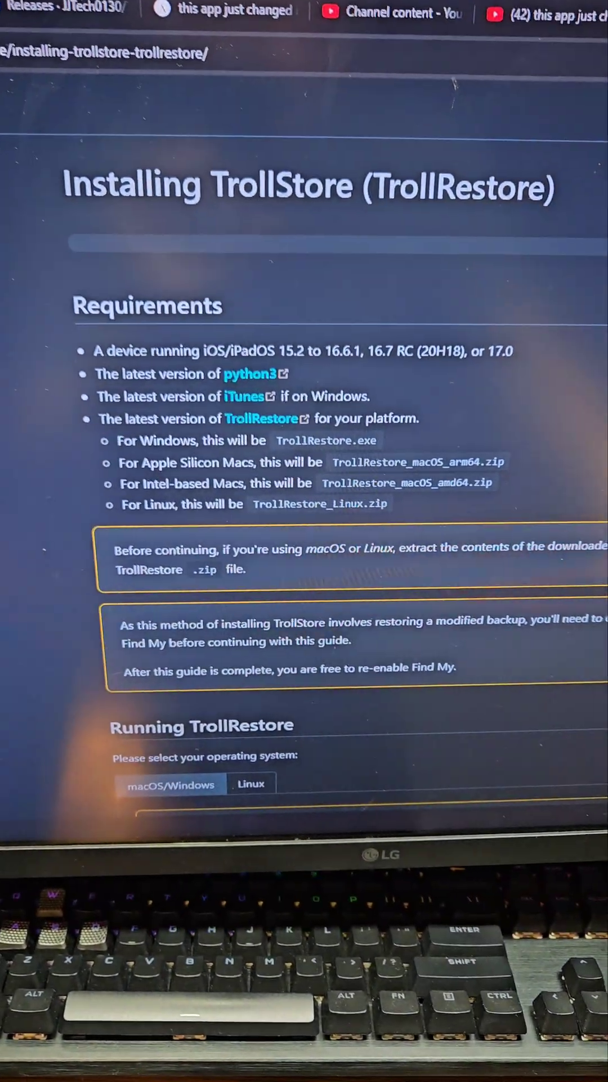
Scroll to the Running TrollRestore steps for macOS/Windows.
{"action": "scroll", "scroll_direction": "down", "scroll_amount": 3}
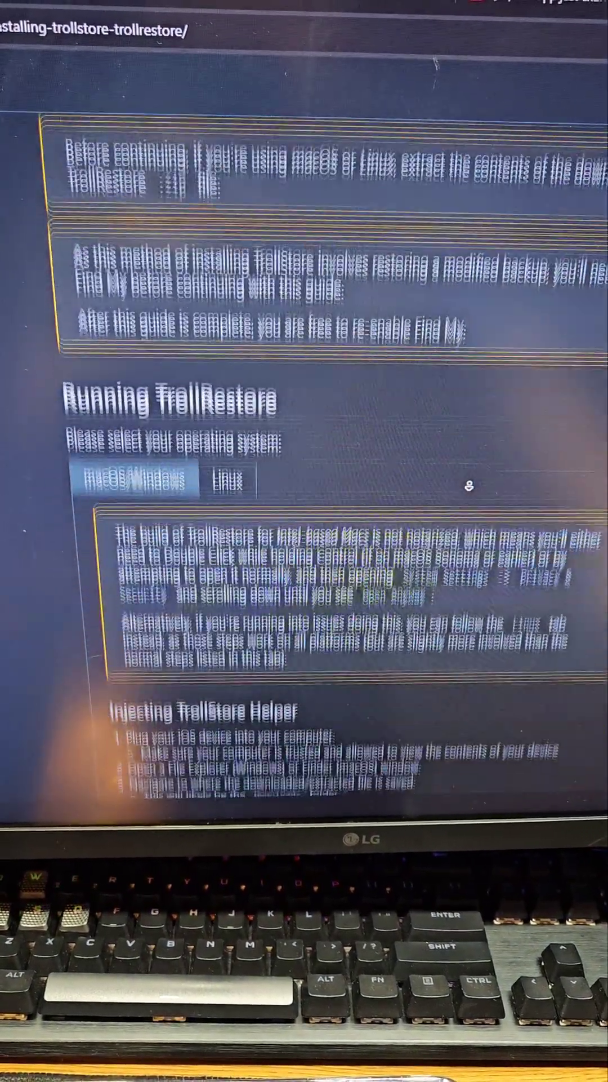
{"action": "scroll", "scroll_direction": "down", "scroll_amount": 3}
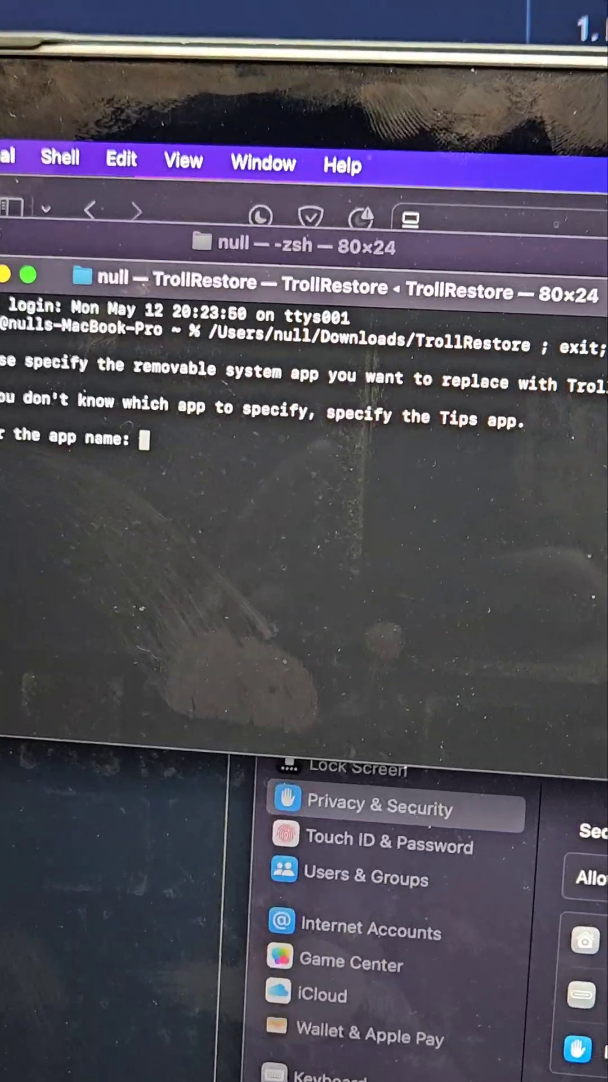
Answer TrollRestore's app-name prompt with 'Tips' so it replaces the Tips app.
{"action": "type", "text": "Tips"}
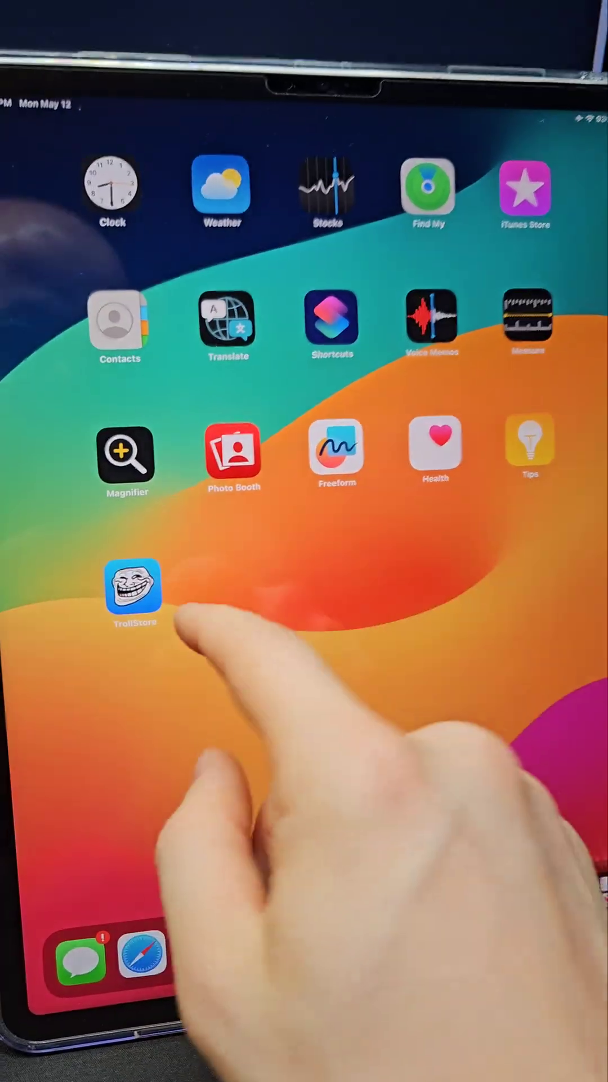
Launch the new TrollStore app and install its persistence helper from Settings.
{"action": "left_click", "coordinate": [132, 594]}
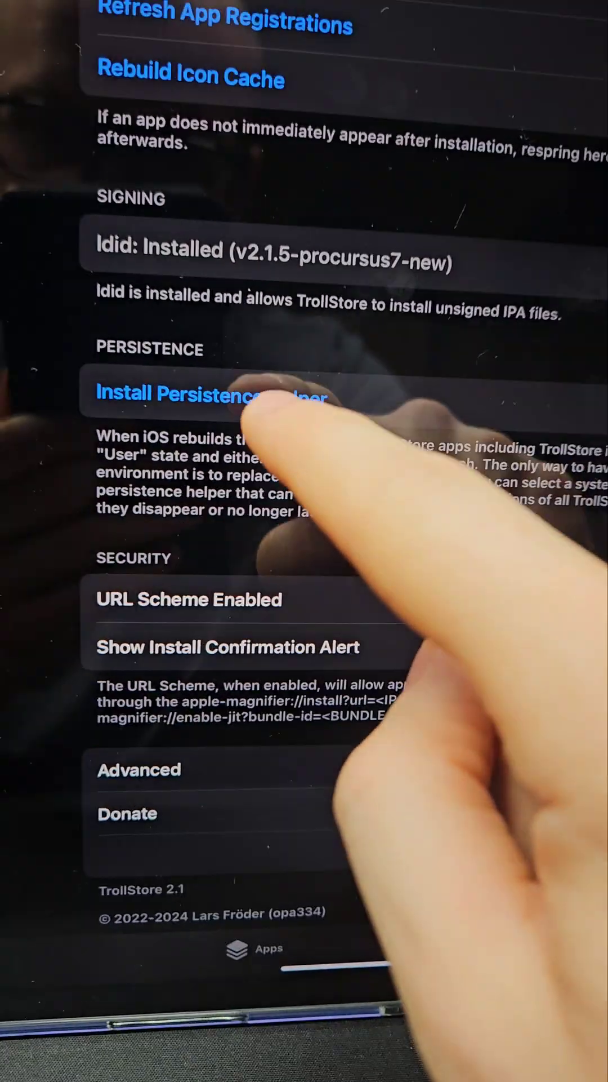
{"action": "left_click", "coordinate": [207, 393]}
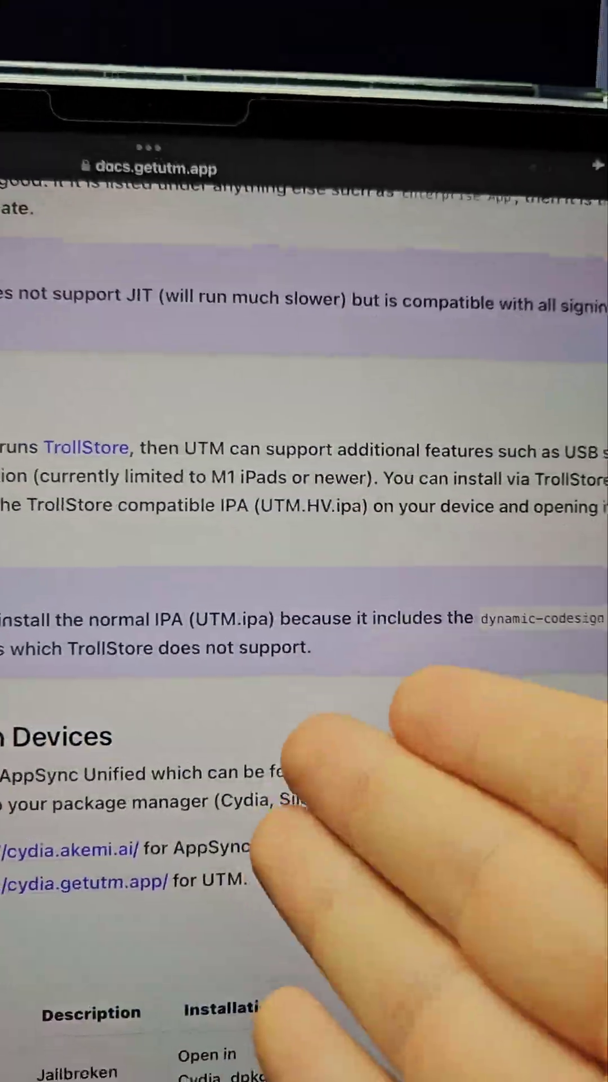
Download UTM.HV.ipa from the UTM docs and confirm installing UTM 4.6.5 through TrollStore.
{"action": "scroll", "scroll_direction": "down", "scroll_amount": 3}
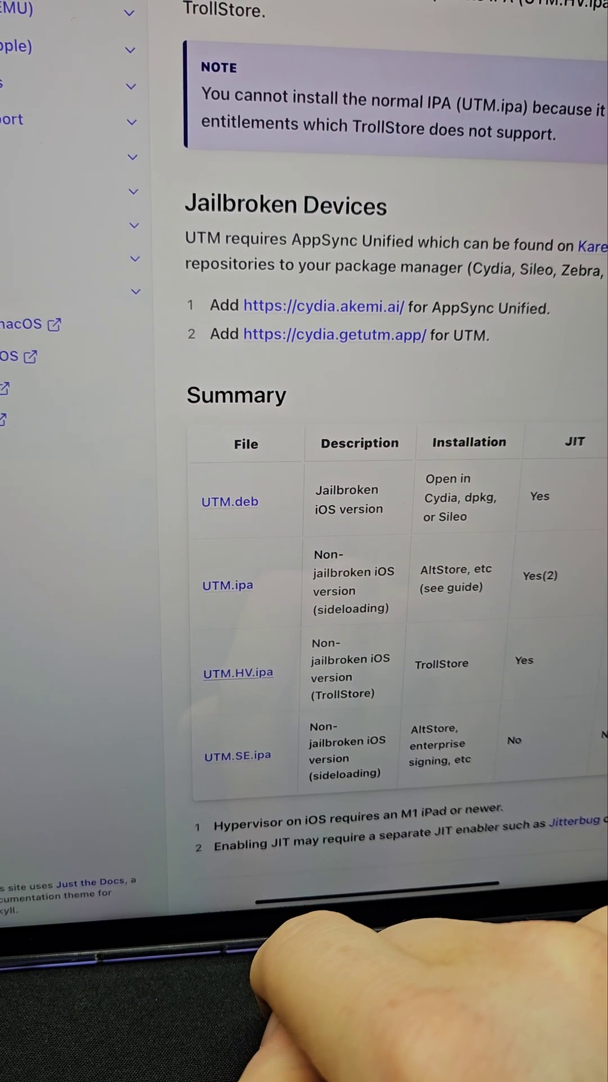
{"action": "left_click", "coordinate": [431, 300]}
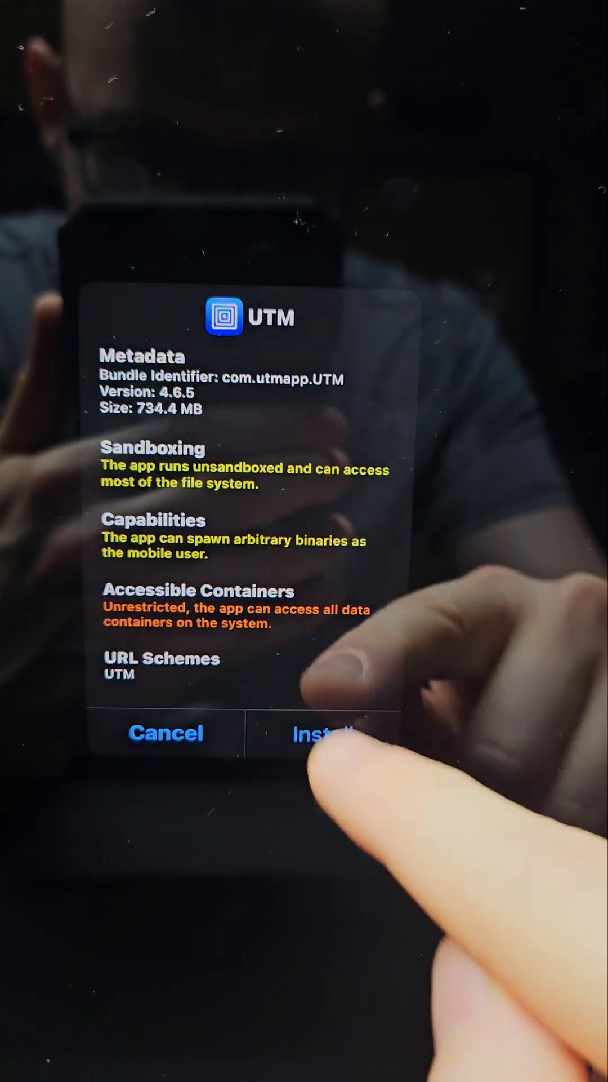
{"action": "left_click", "coordinate": [324, 733]}
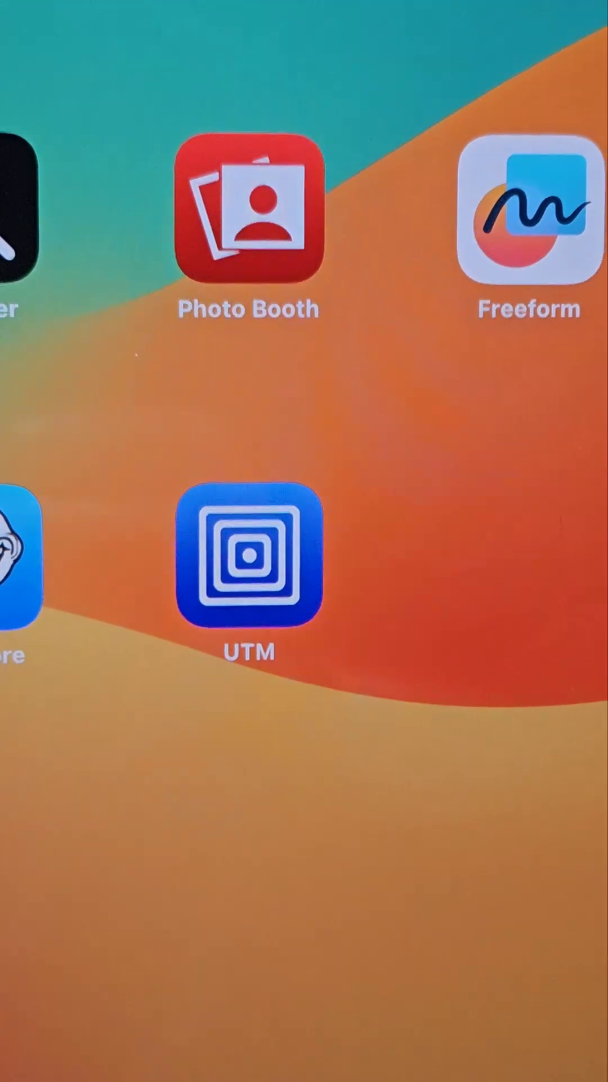
Launch the installed UTM app, then switch to the YTLitePlus GitHub page.
{"action": "left_click", "coordinate": [249, 559]}
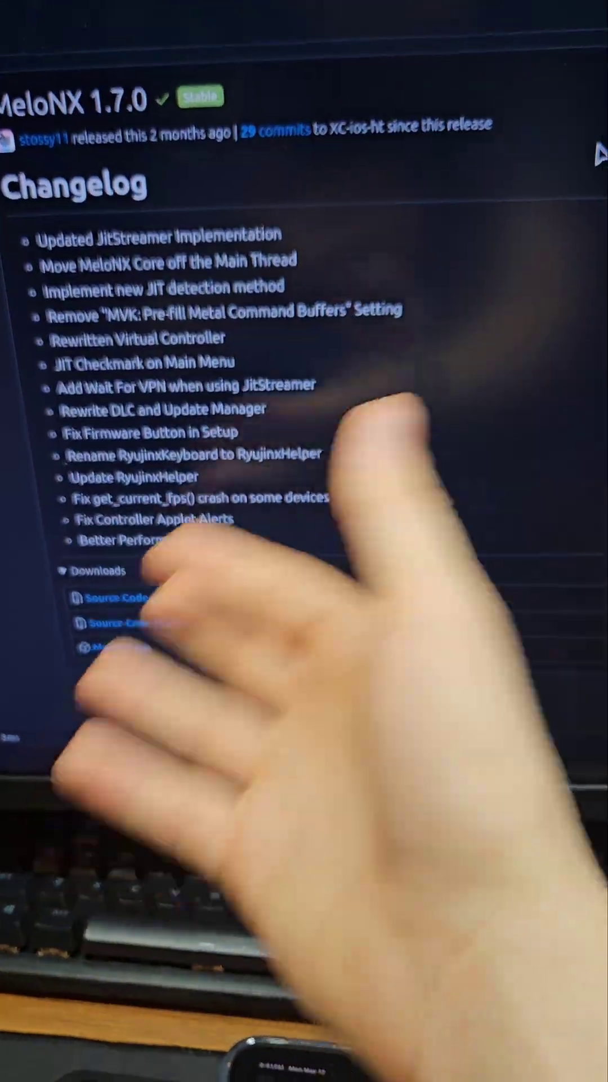
{"action": "left_click", "coordinate": [383, 104]}
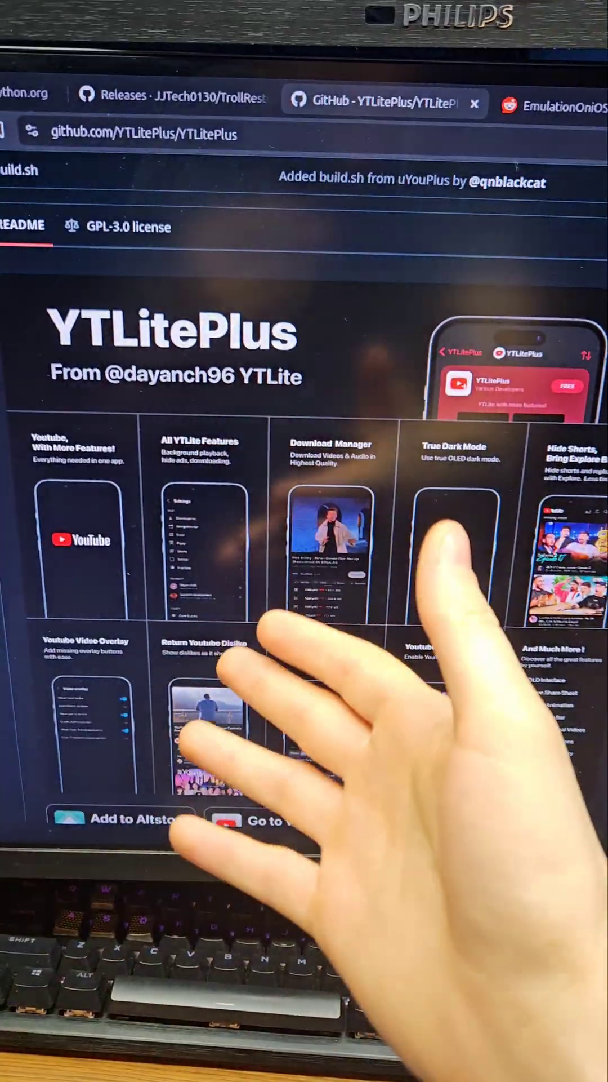